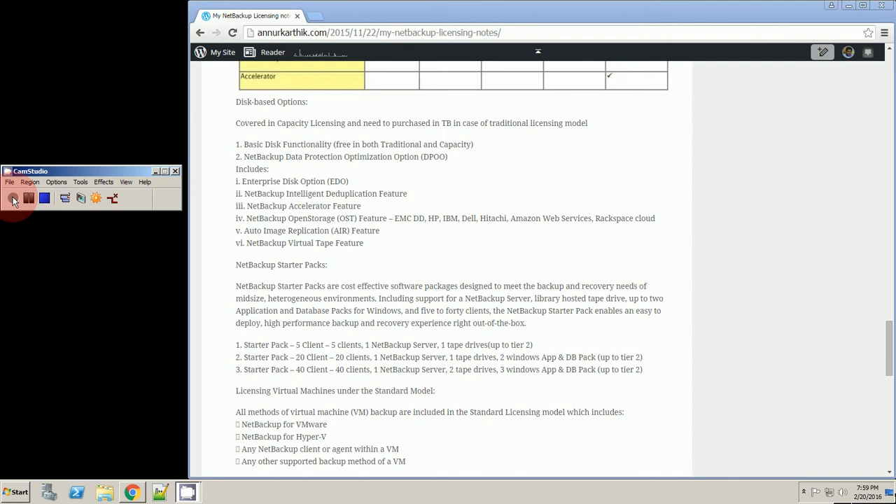
Scroll past Disk-based Options to the Starter Packs and VM licensing guidelines.
left_click(14, 199)
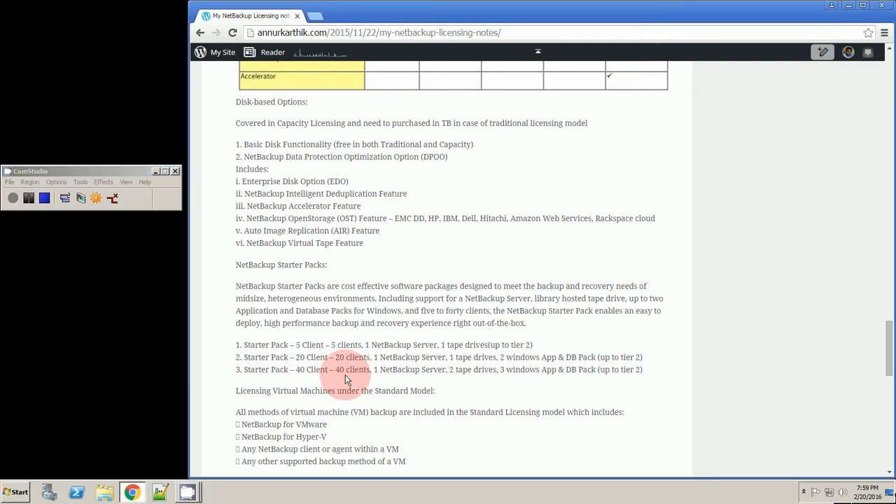
scroll("down", 3)
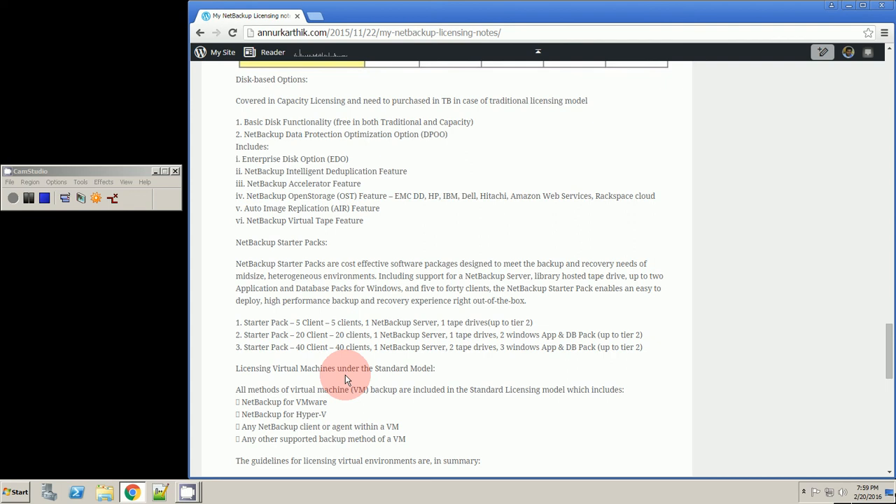
scroll("down", 3)
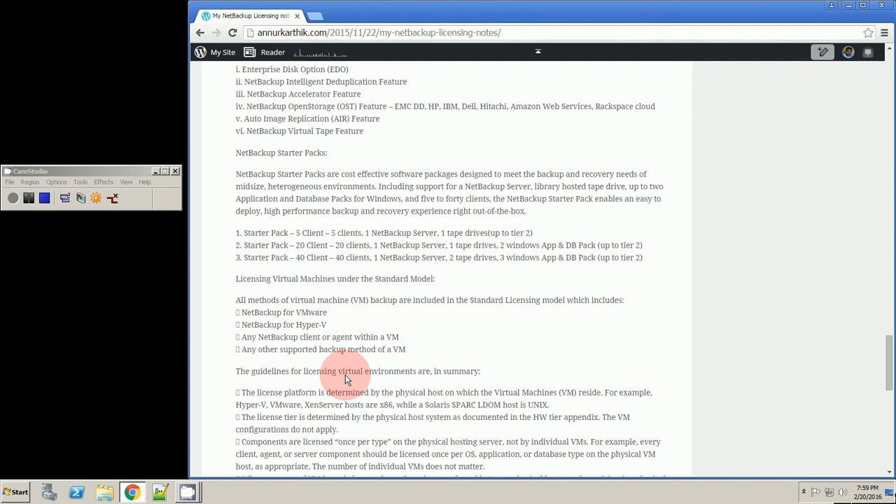
Scroll through the virtual environment guidelines to the License Model Migration considerations.
scroll("down", 3)
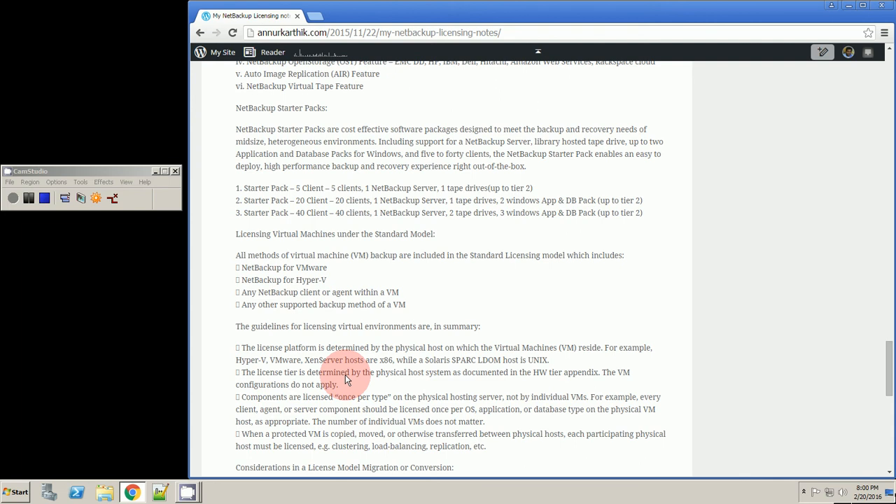
scroll("down", 3)
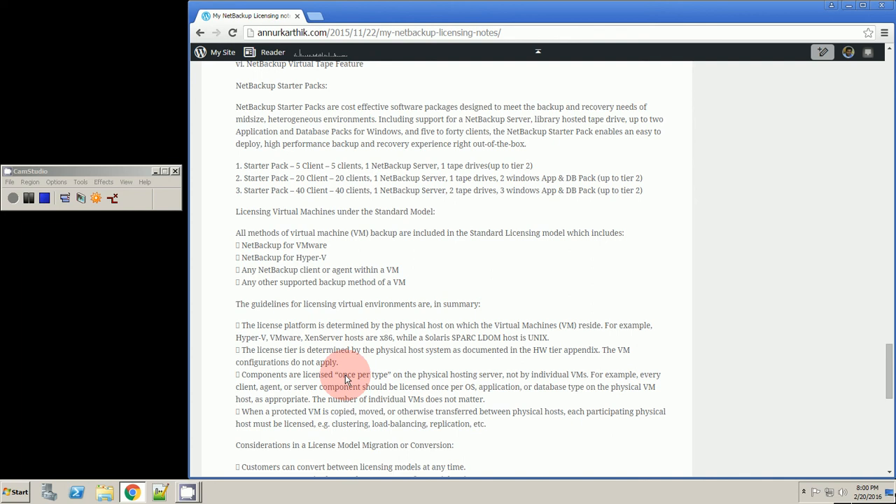
scroll("down", 3)
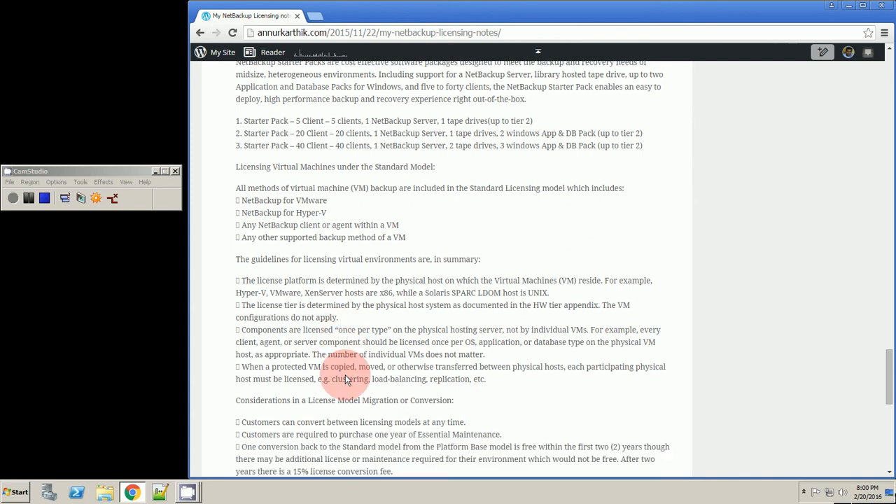
scroll("down", 3)
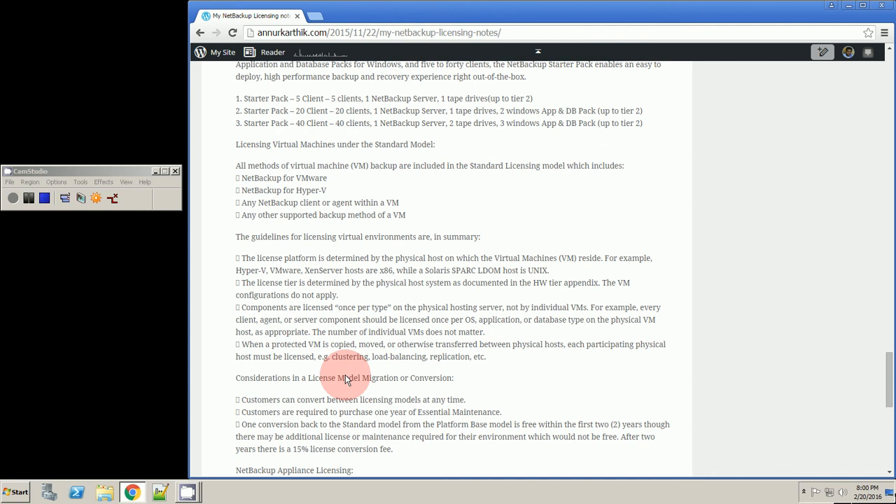
Scroll to the NetBackup Appliance Licensing section and the post's tags.
scroll("down", 3)
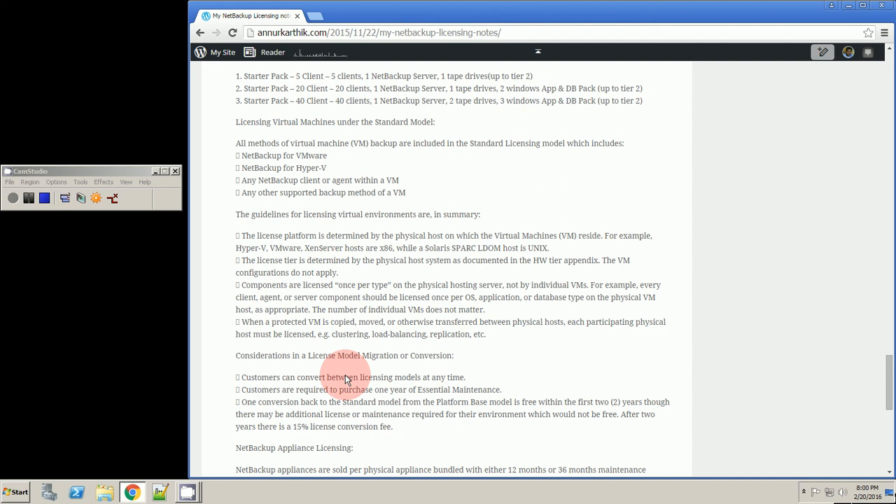
scroll("down", 3)
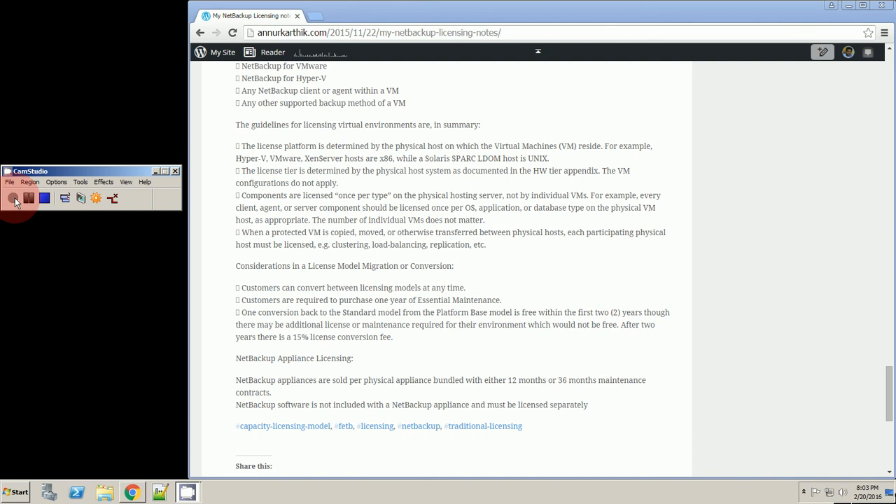
Scroll down to the Share this buttons, then back up to the Starter Packs section.
left_click(14, 198)
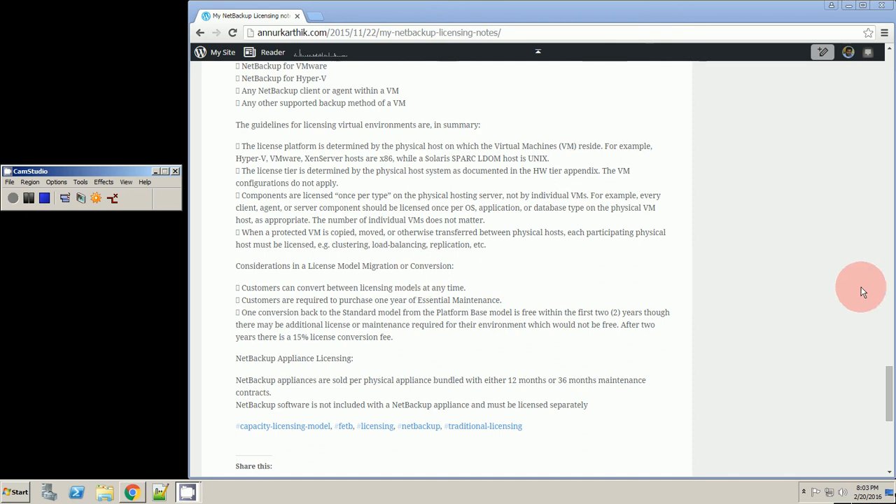
scroll("down", 3)
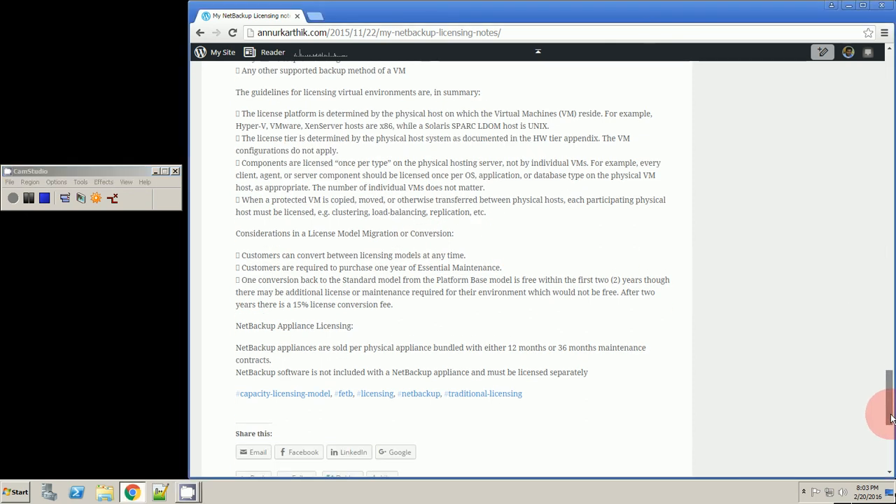
scroll("down", 3)
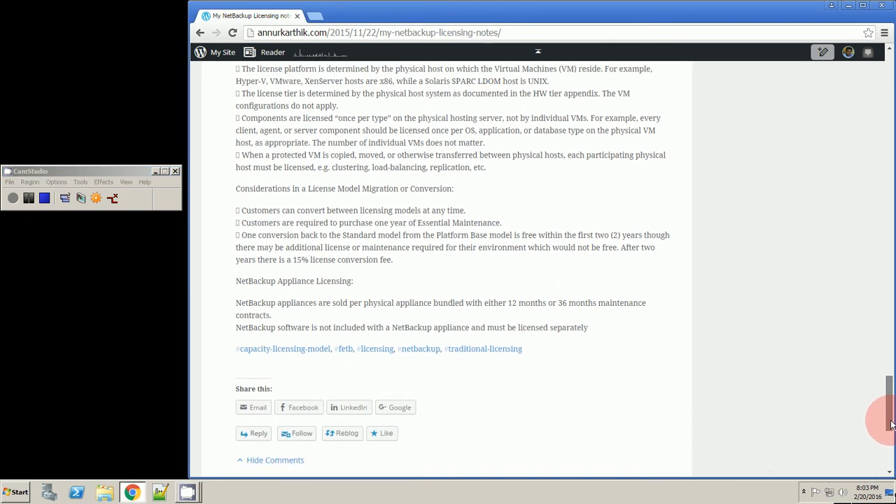
scroll("up", 3)
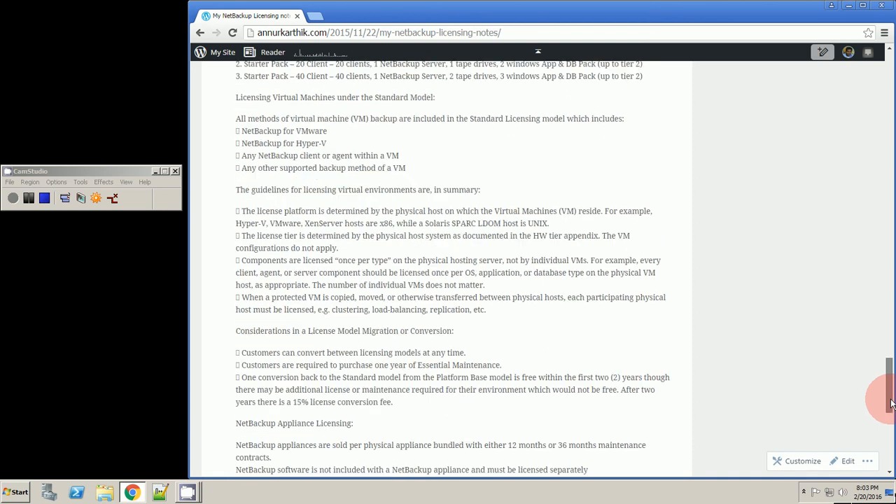
scroll("up", 3)
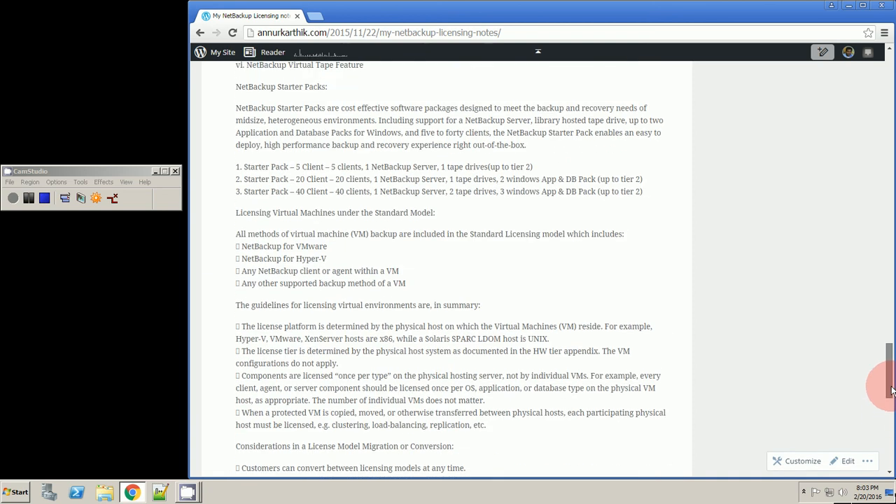
mouse_move(787, 307)
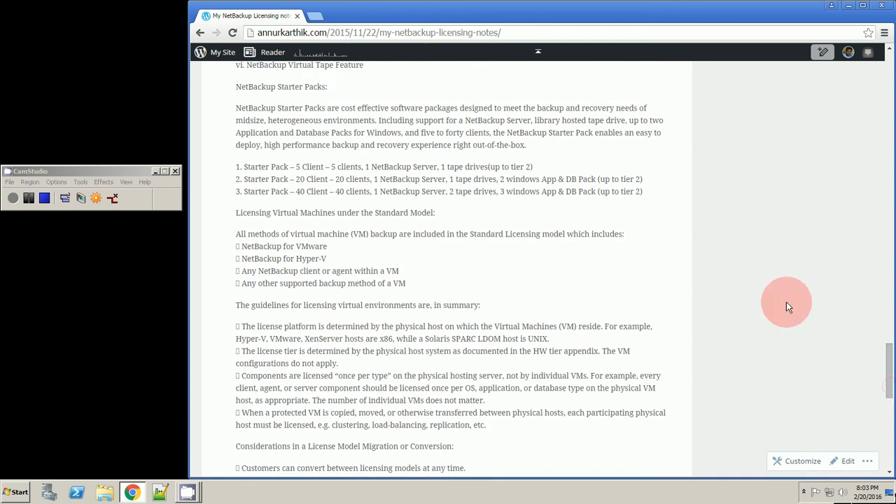